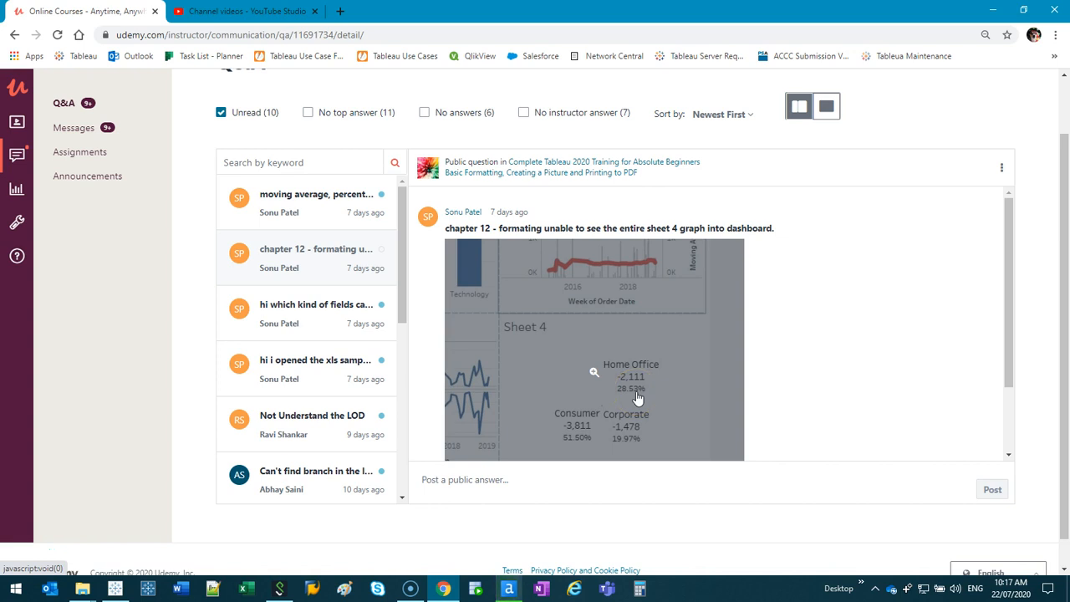
# Open the Dashboard 5 tab with the Performance, Forecast and What If Forecast sheets
pyautogui.click(114, 590)
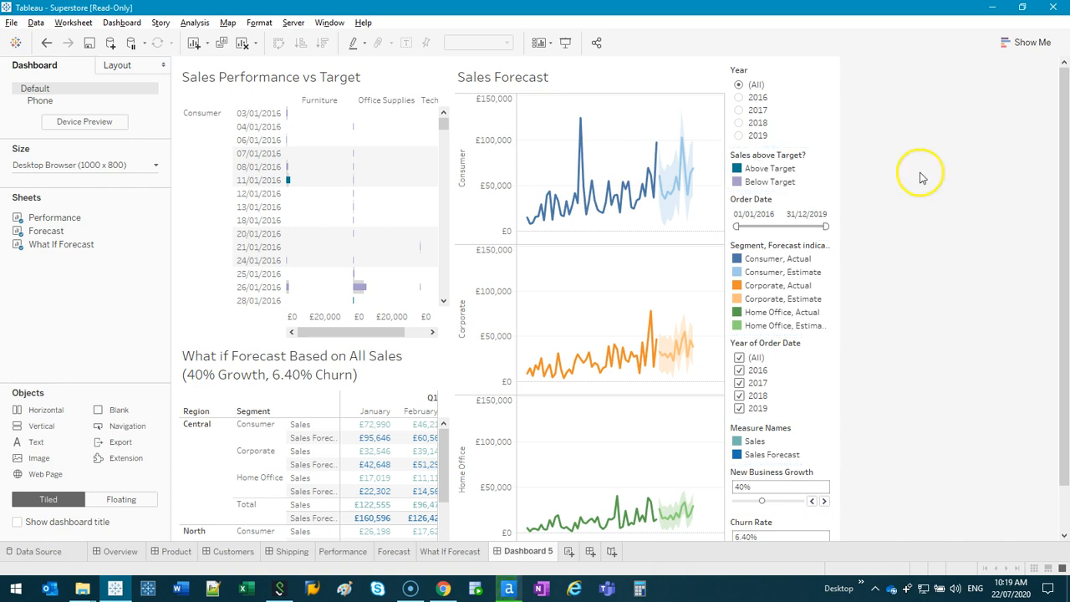
# Open Dashboard 5's Size dropdown and its fixed-size preset list (1000 x 800)
pyautogui.click(583, 118)
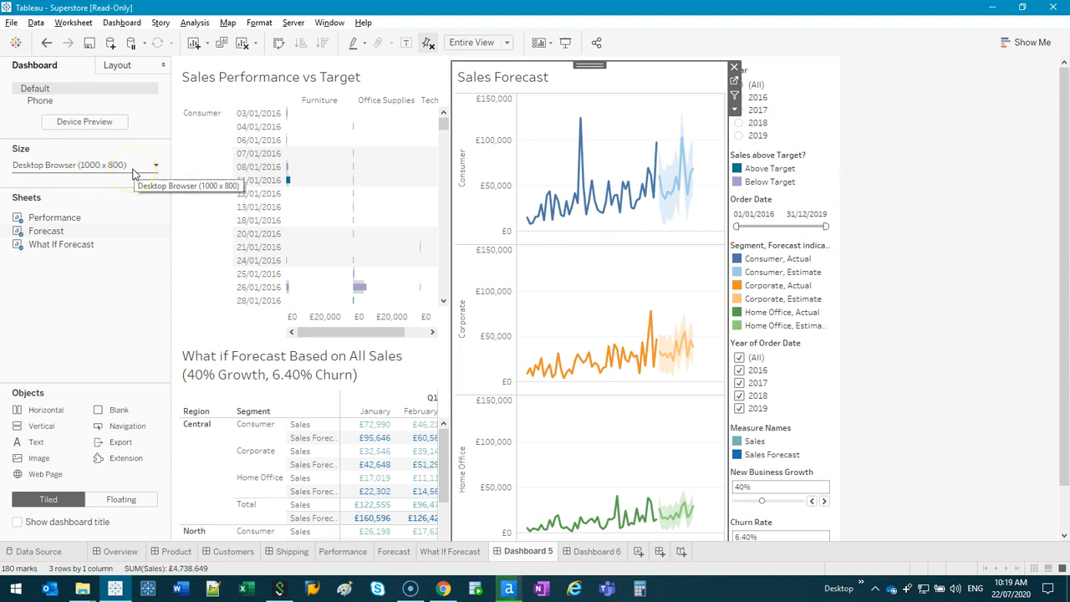
pyautogui.click(155, 164)
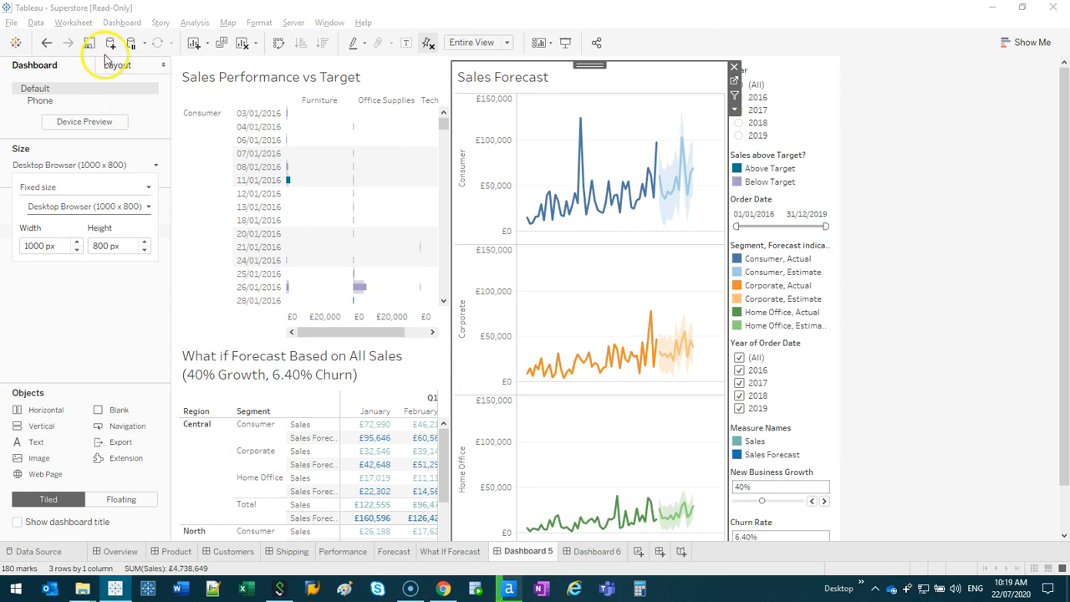
pyautogui.moveTo(111, 165)
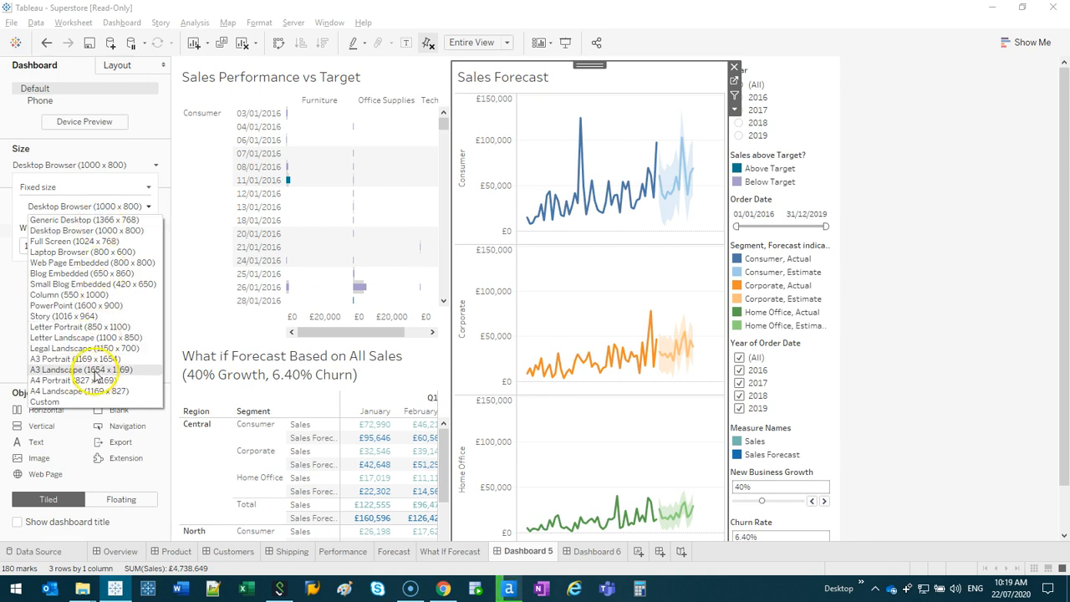
# Choose the A3 Landscape (1654 x 1169) size preset for Dashboard 5
pyautogui.click(74, 369)
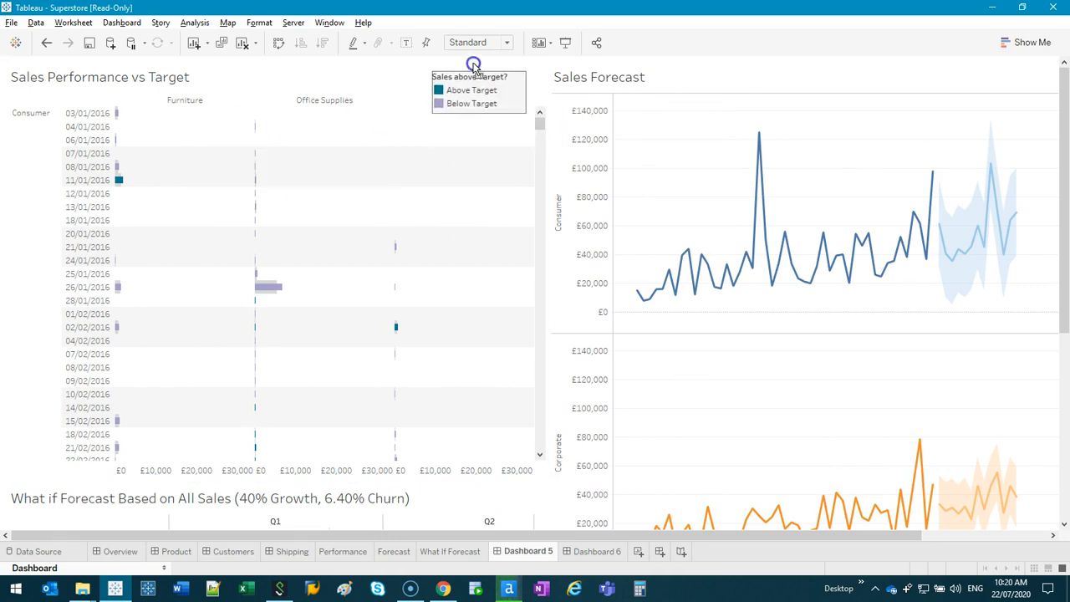
# Arrange the Sales above Target legend in a single row atop the performance chart
pyautogui.click(464, 67)
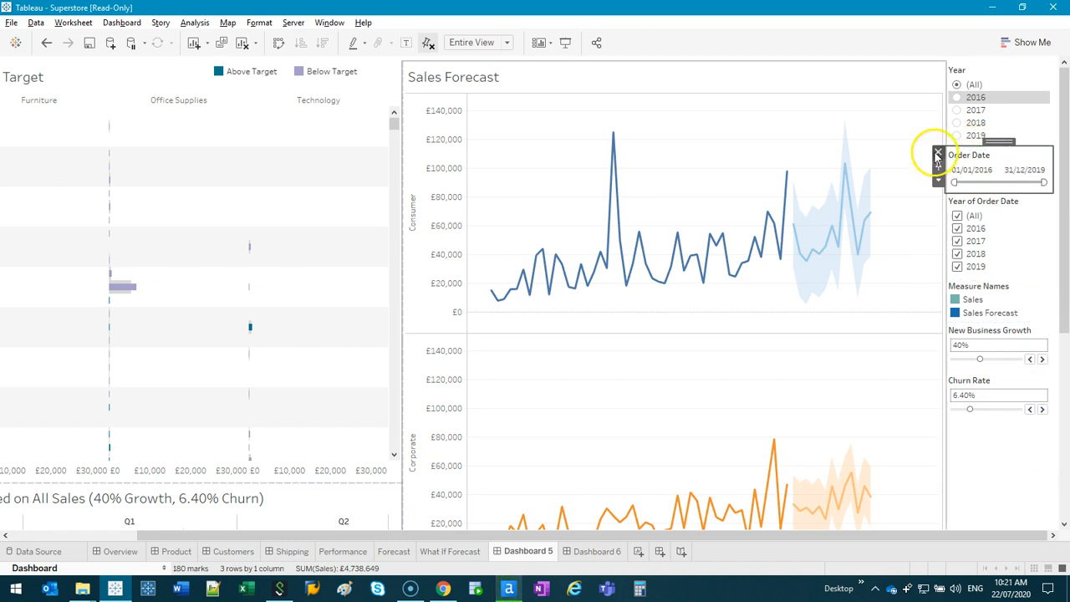
# Remove the Order Date filter card and scroll down to the remaining filter cards
pyautogui.click(937, 155)
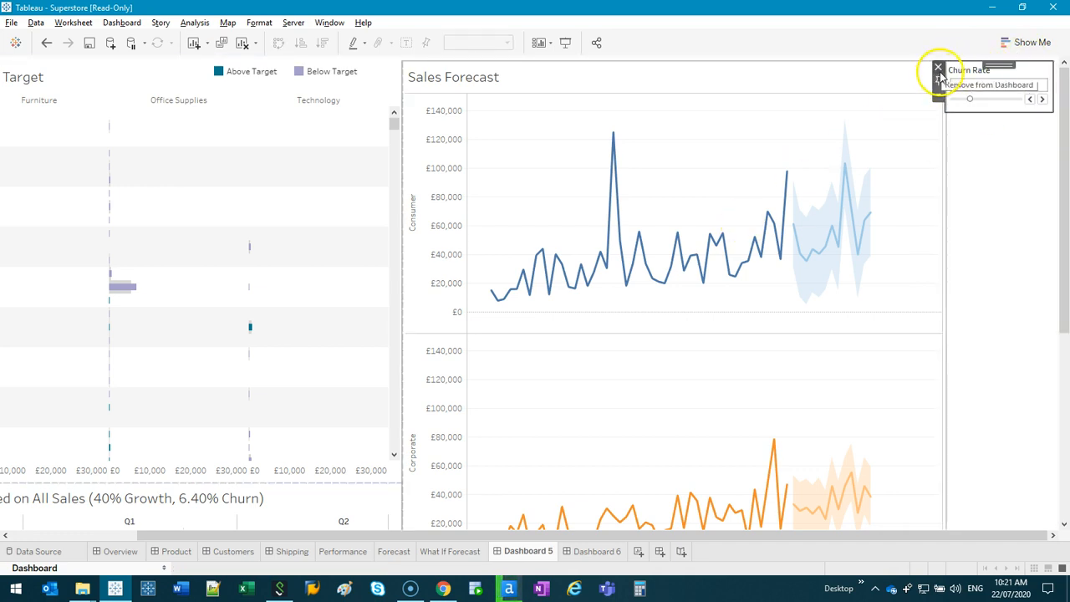
pyautogui.scroll(-3)
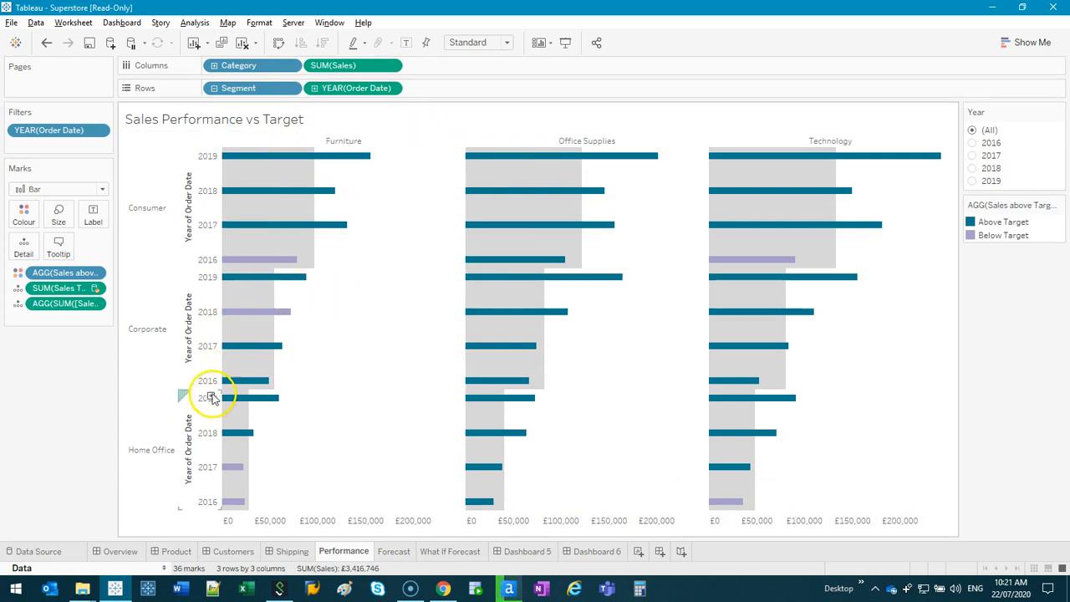
# Sort YEAR(Order Date) ascending on Performance, then return to Dashboard 5
pyautogui.click(390, 88)
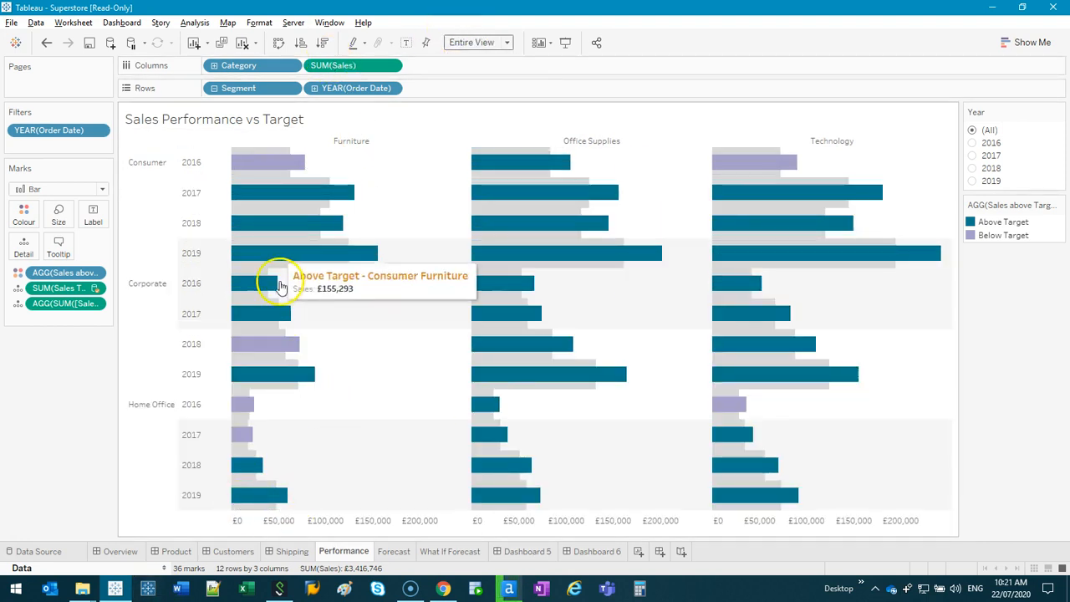
pyautogui.click(597, 551)
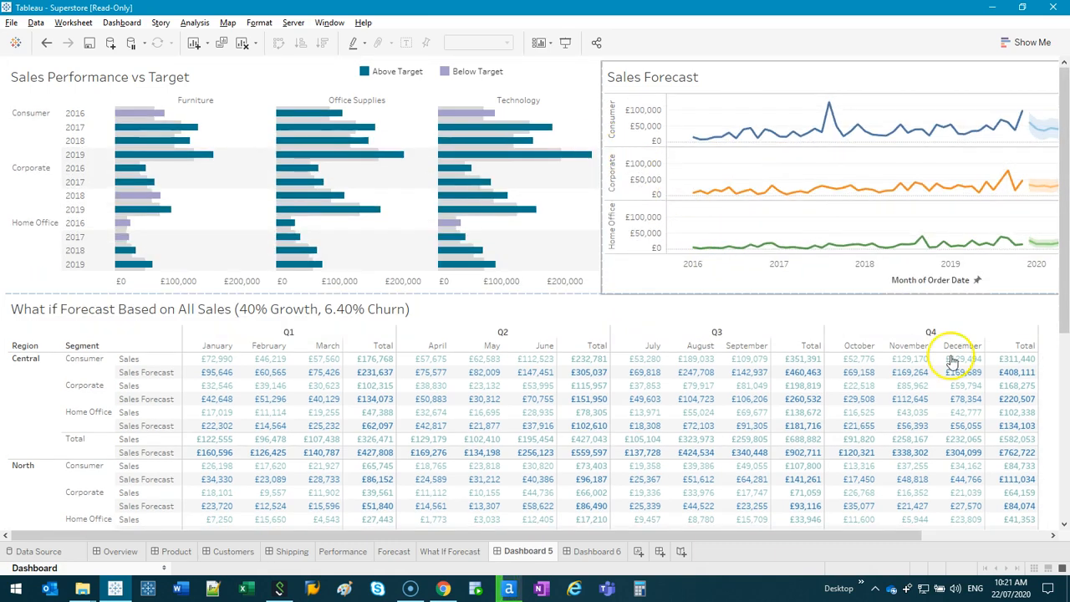
# Scroll down and right to the divider above the What If Forecast table
pyautogui.scroll(-3)
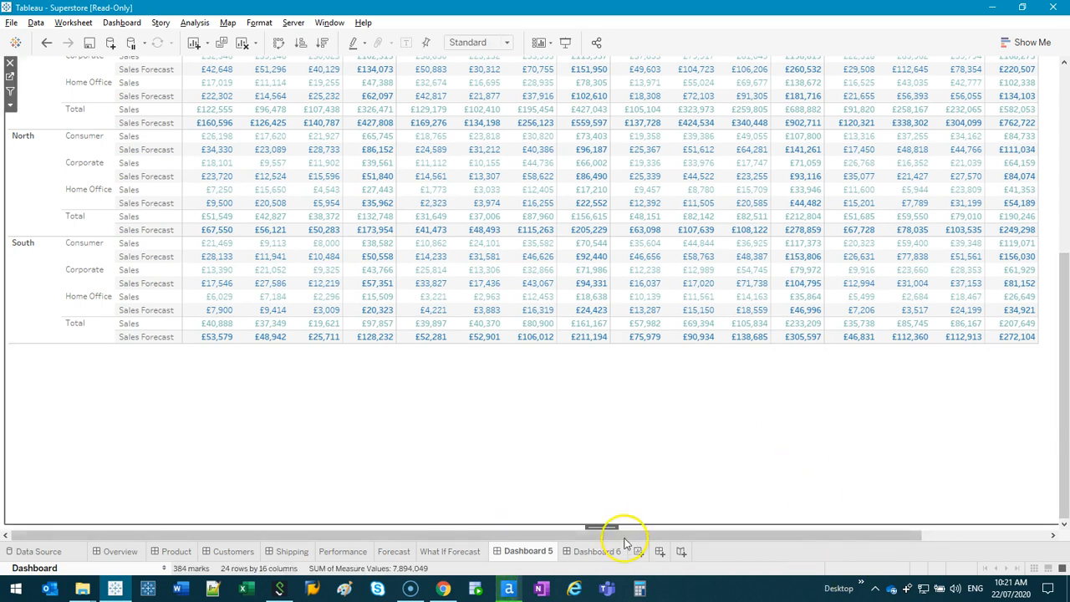
pyautogui.hscroll(3)
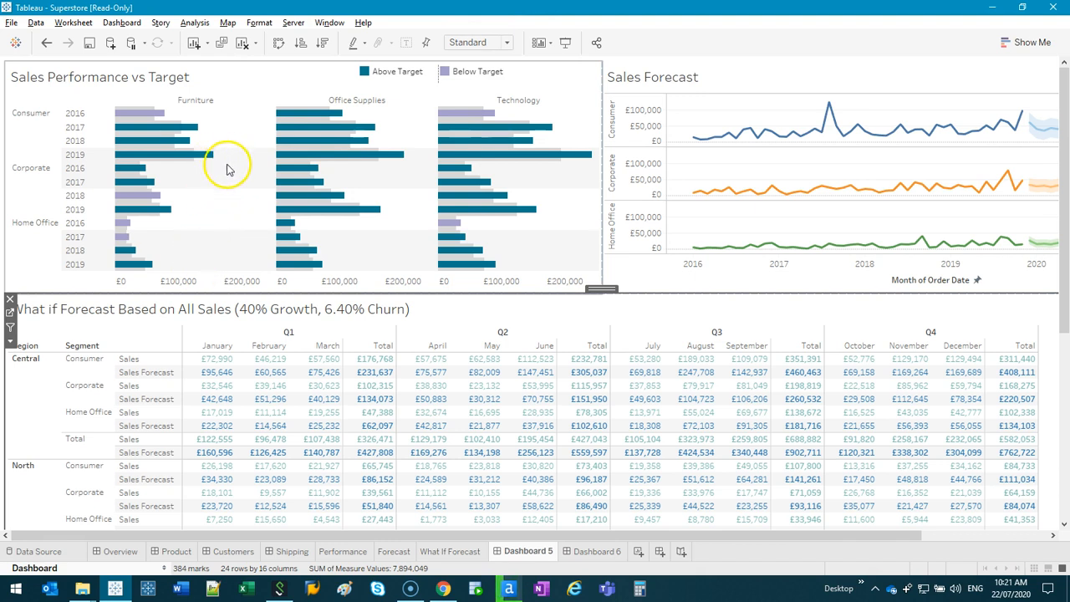
pyautogui.moveTo(270, 176)
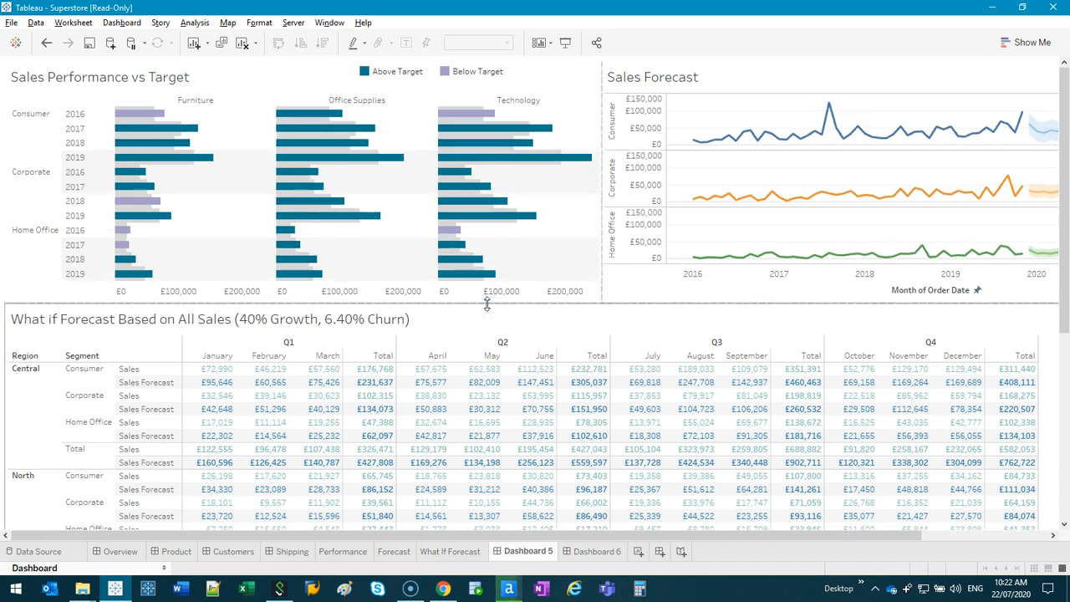
pyautogui.moveTo(510, 153)
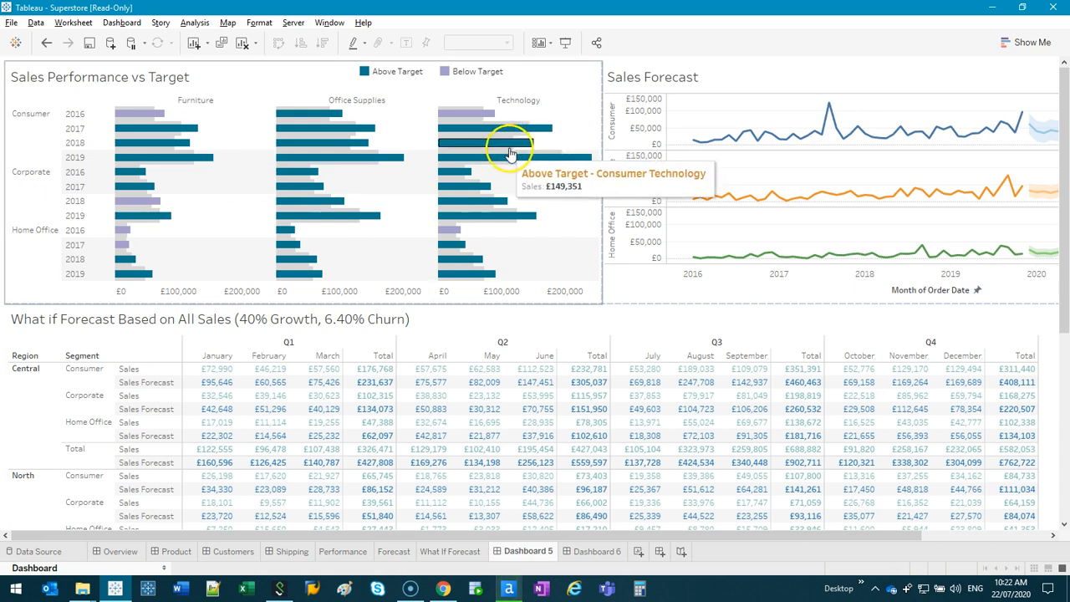
pyautogui.moveTo(550, 318)
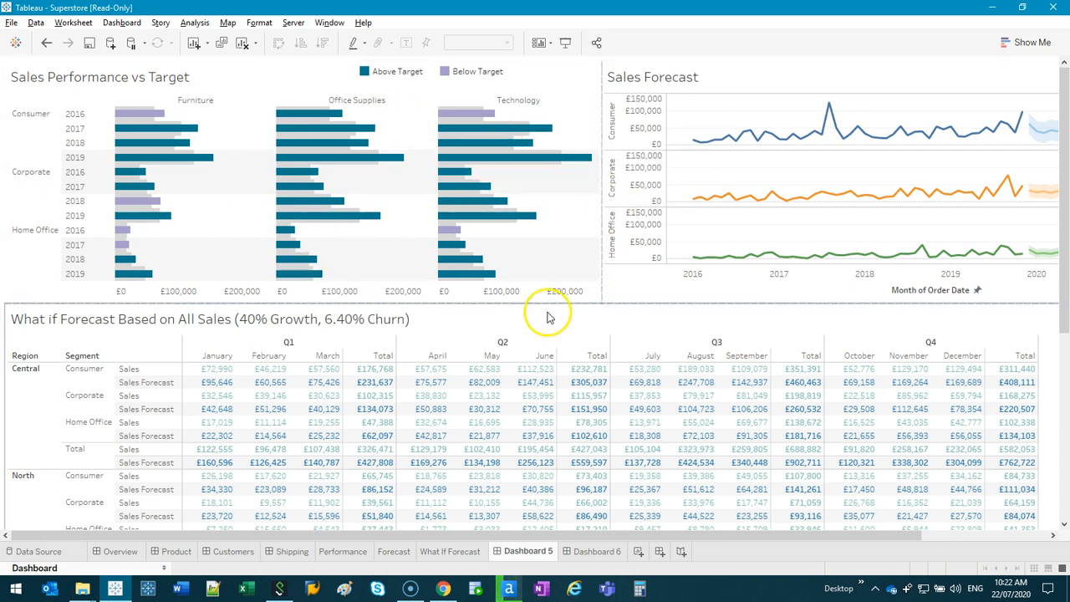